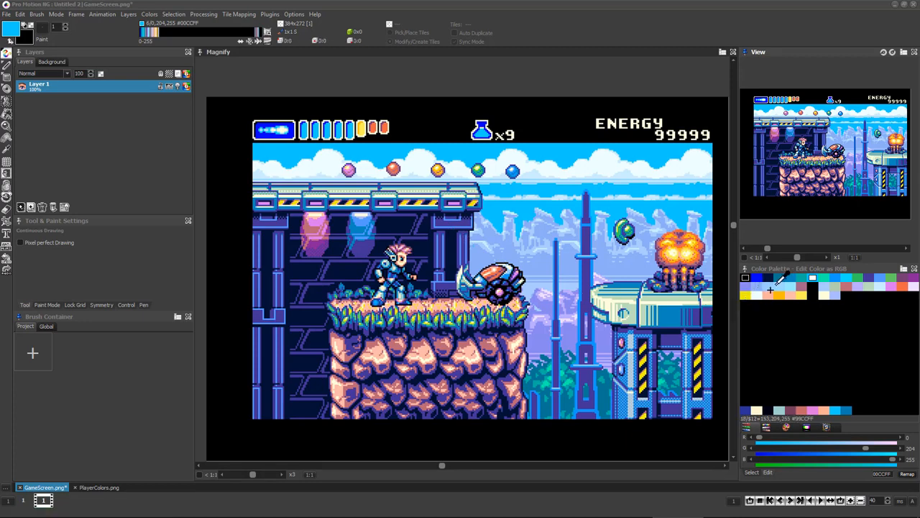
Make the light sky-blue swatch the current colour in the palette
left_click(812, 277)
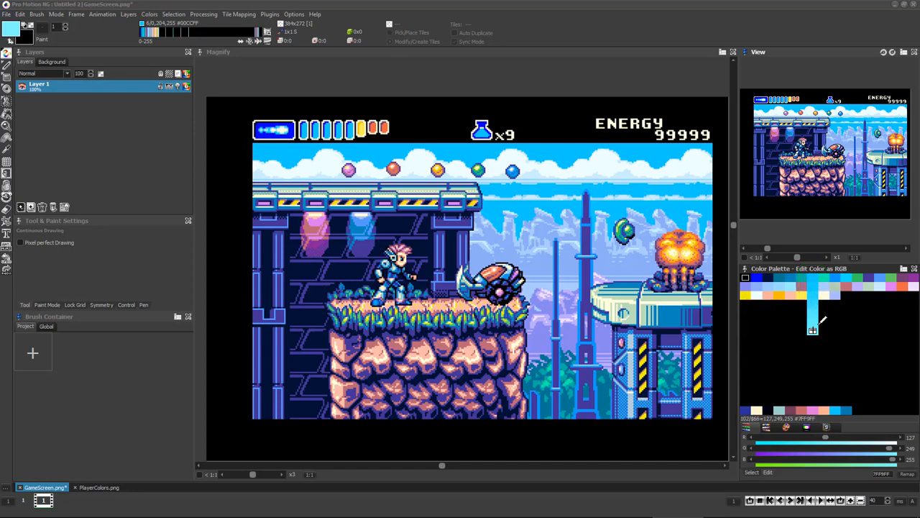
Put the palette into stencil editing and begin choosing stencil colours from the picture
left_click(826, 425)
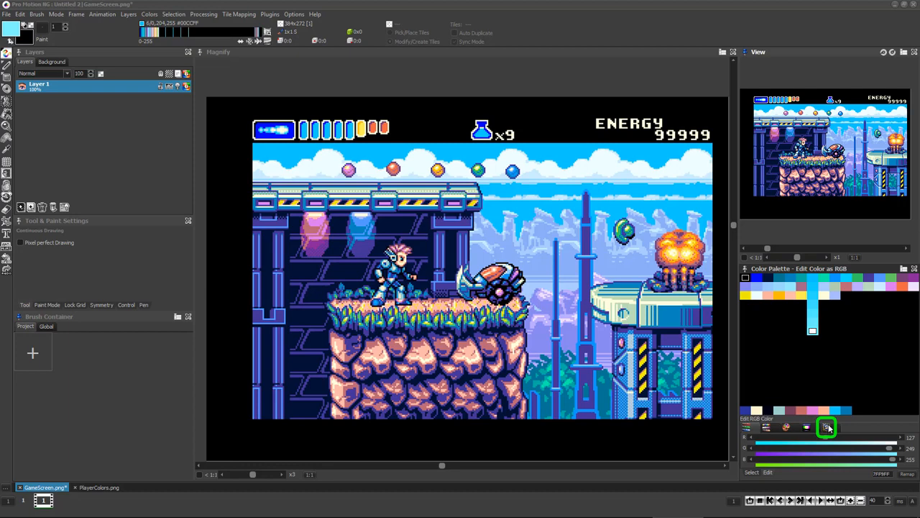
left_click(827, 426)
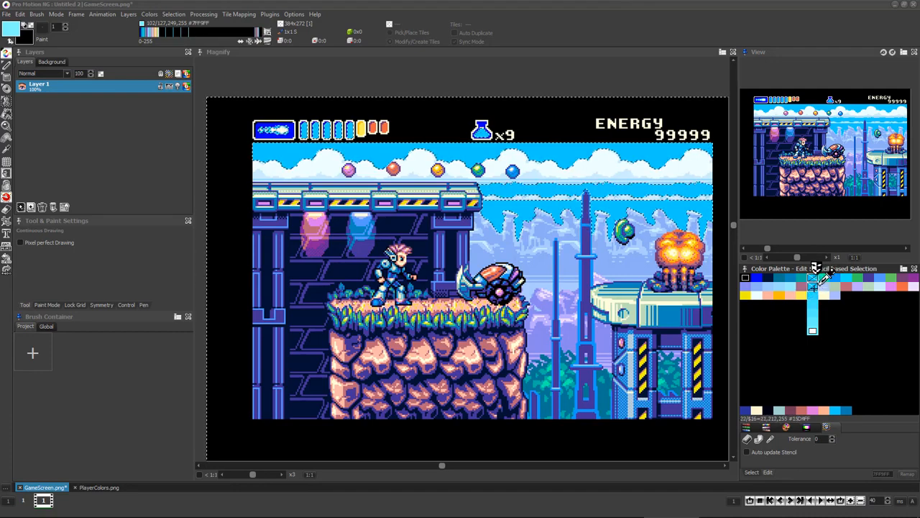
left_click(771, 438)
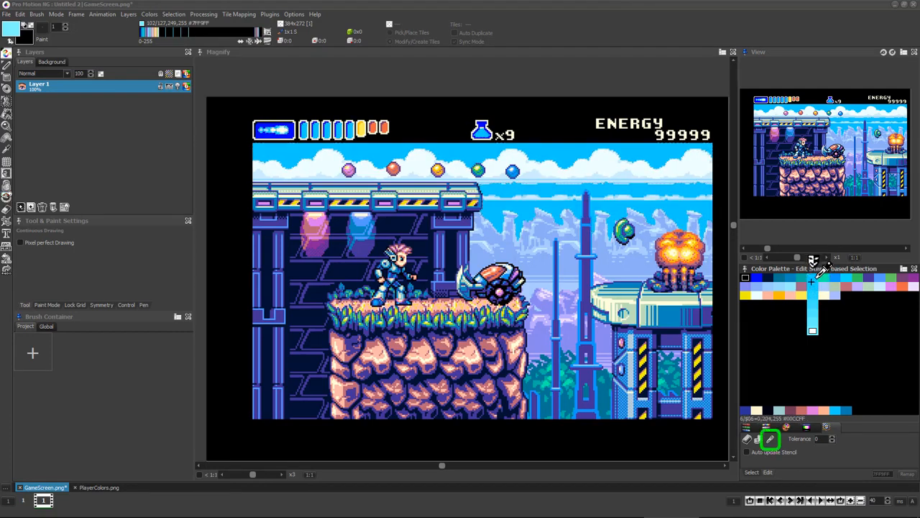
left_click(770, 440)
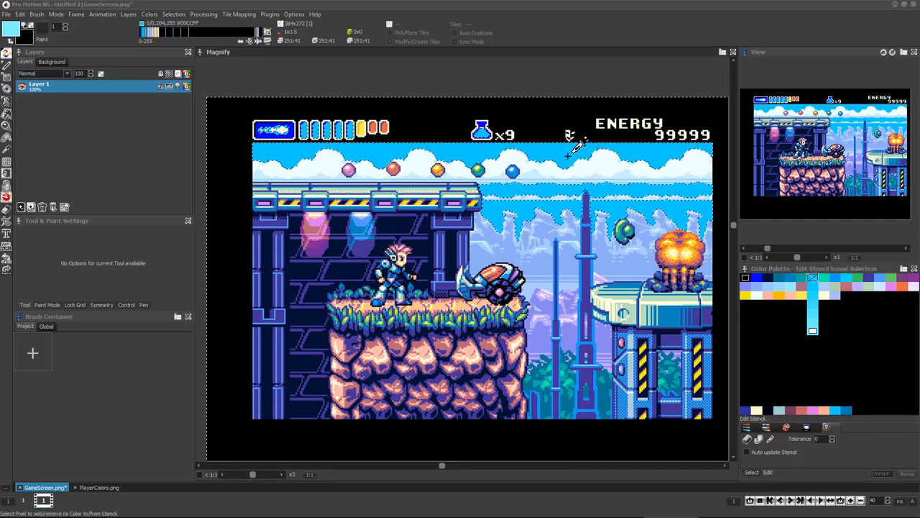
mouse_move(572, 233)
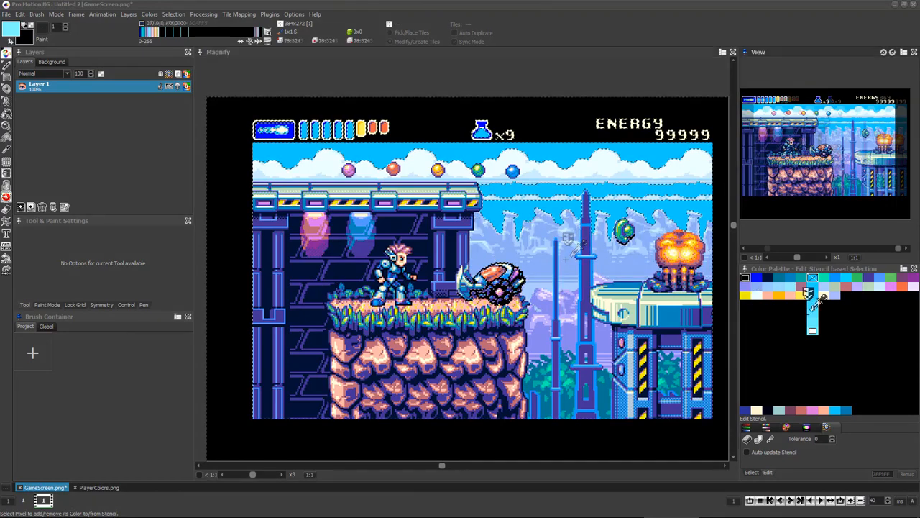
Invert the stencil so every colour except the sky blues is protected
left_click(759, 440)
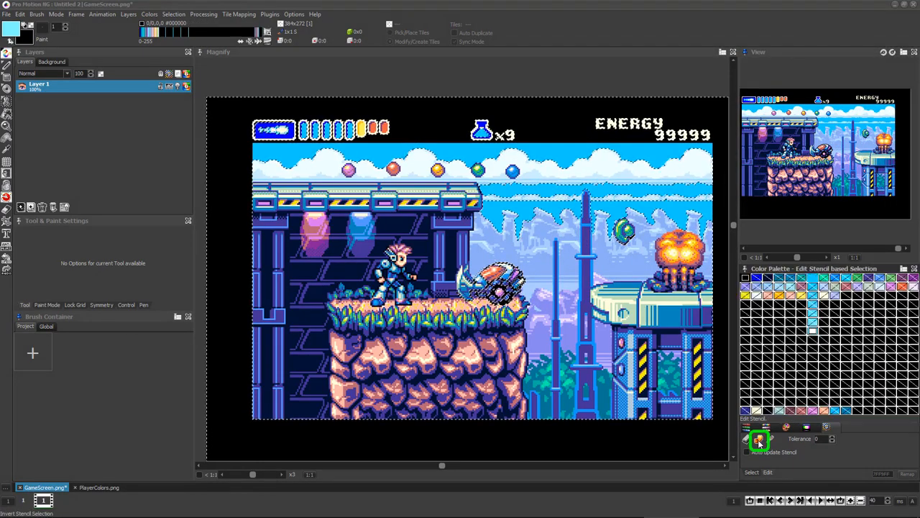
left_click(759, 440)
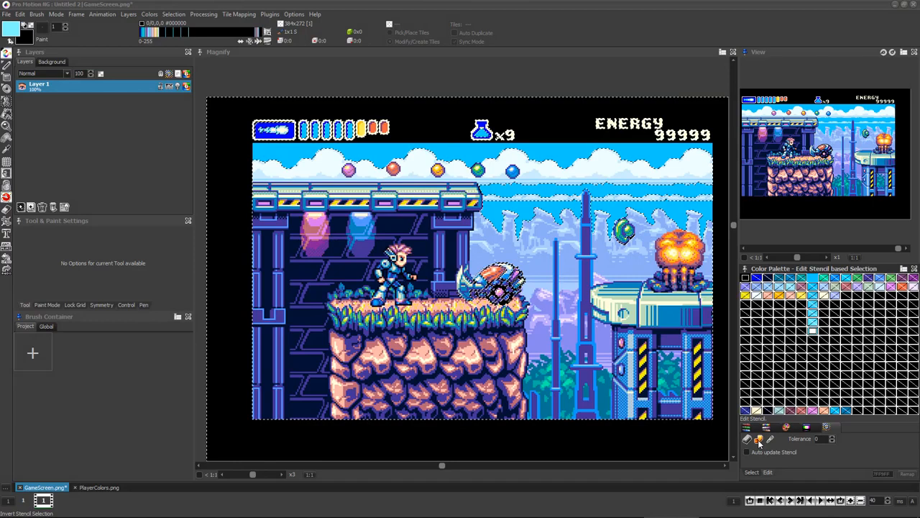
left_click(747, 440)
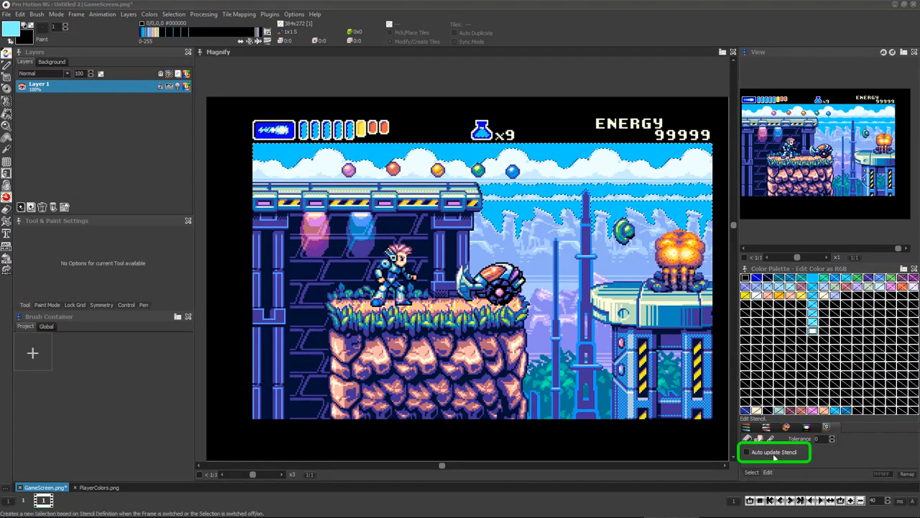
Enable Auto update Stencil so the sky-only stencil keeps itself current
left_click(748, 452)
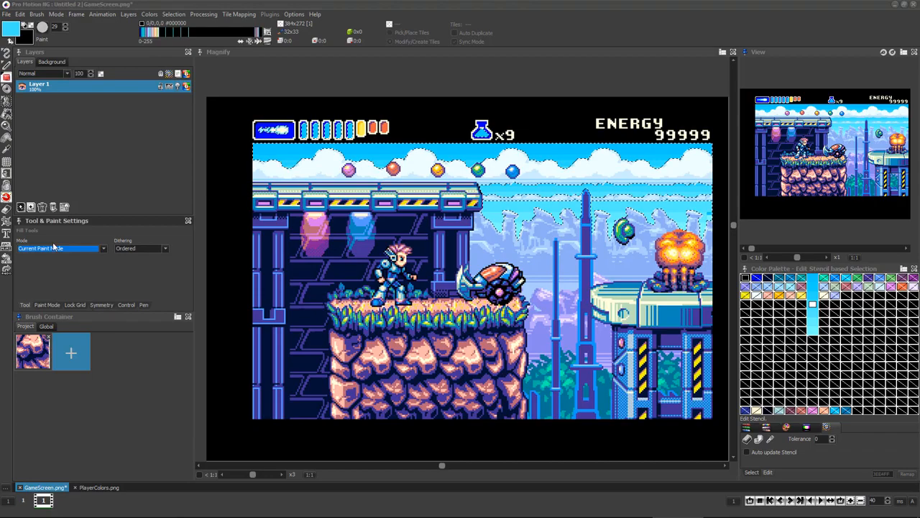
left_click(61, 247)
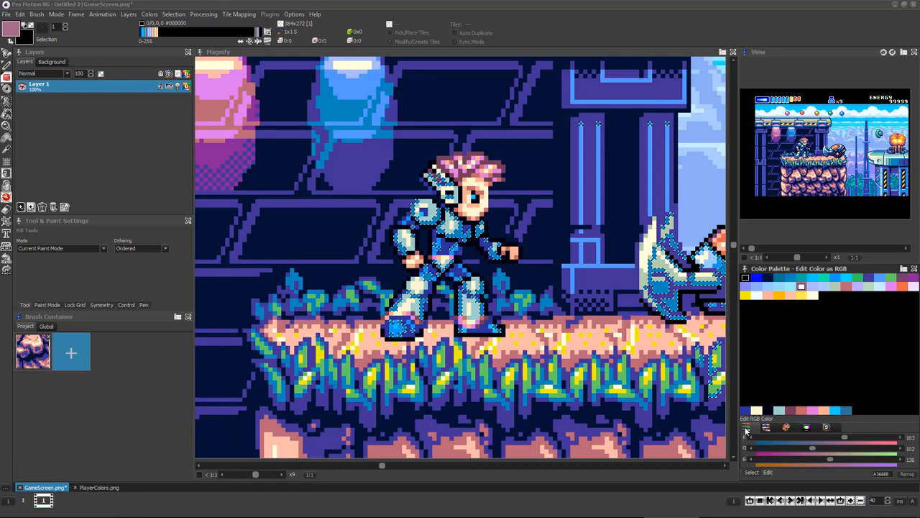
mouse_move(524, 230)
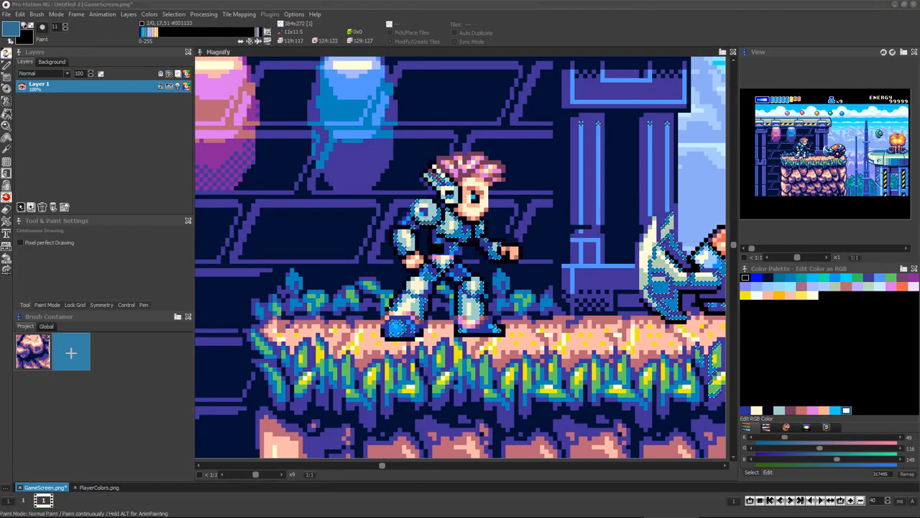
Pick the player sprite's dark blue from the scene as the drawing colour
left_click(437, 247)
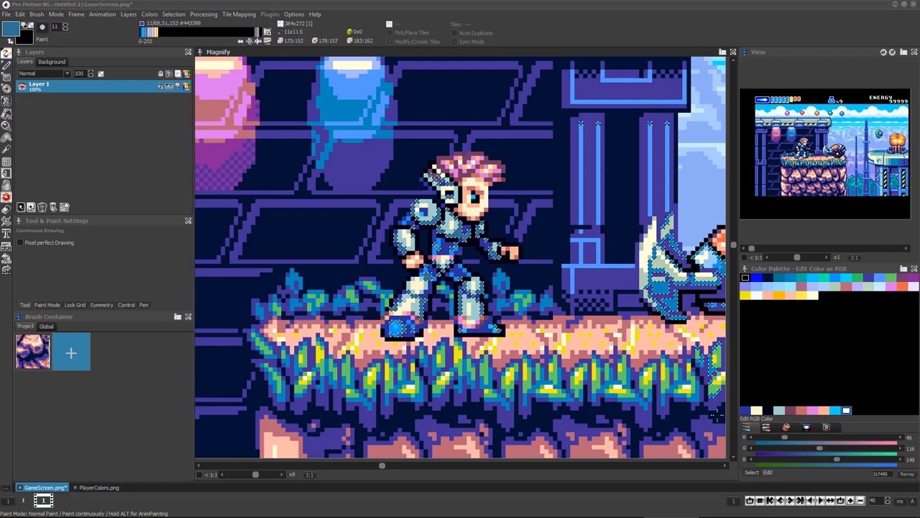
left_click(388, 186)
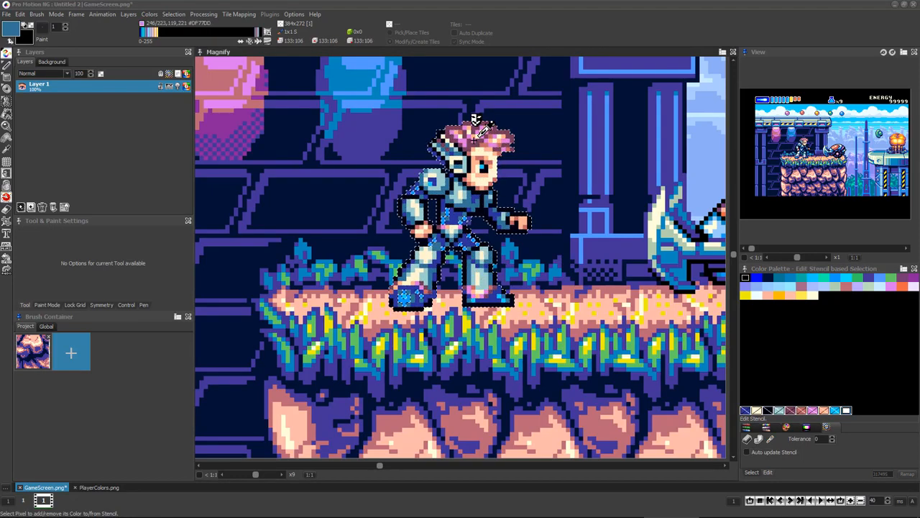
mouse_move(463, 198)
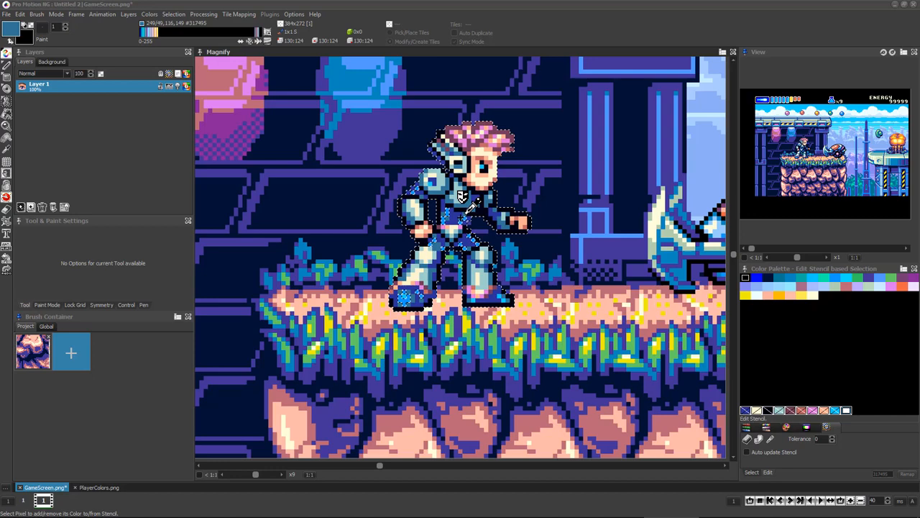